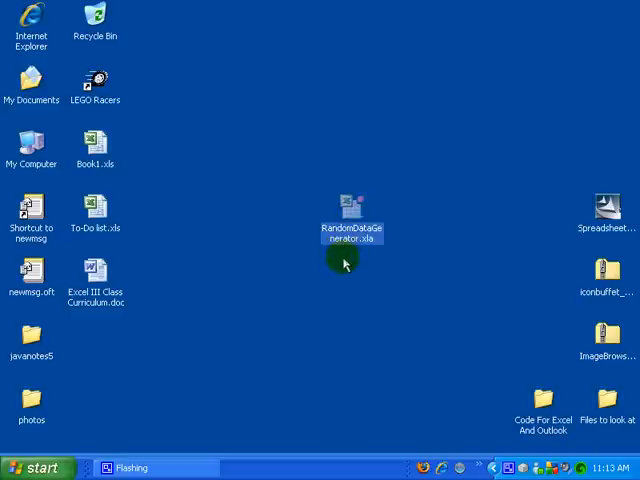
mouse_move(230, 244)
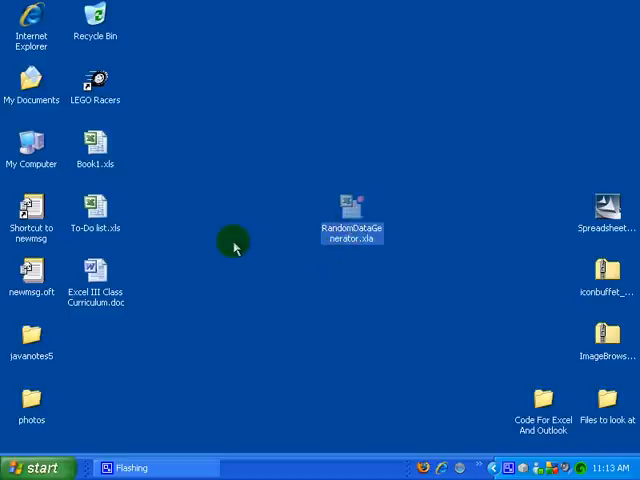
Launch Excel by opening the RandomDataGenerator.xla add-in from the desktop
double_click(350, 204)
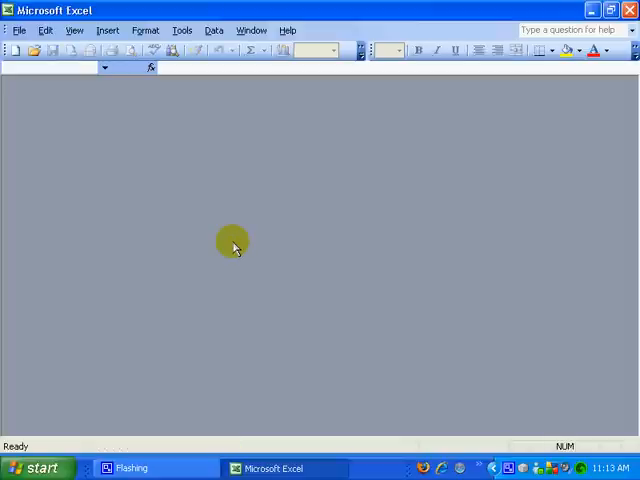
mouse_move(292, 300)
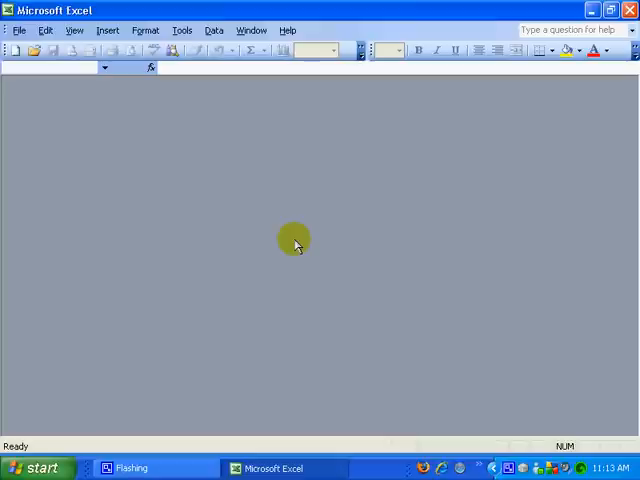
mouse_move(310, 12)
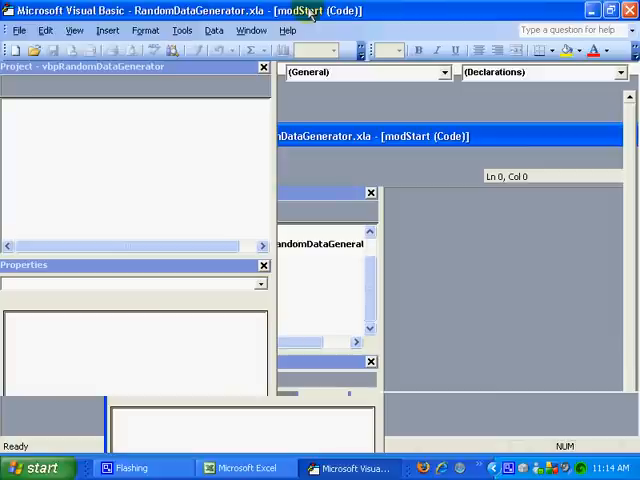
mouse_move(148, 132)
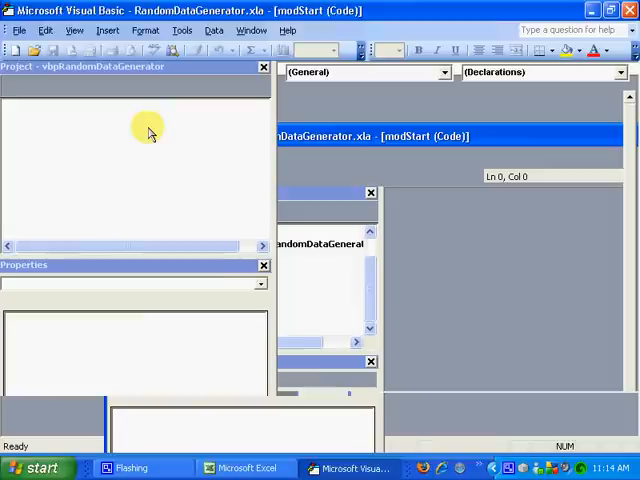
mouse_move(112, 176)
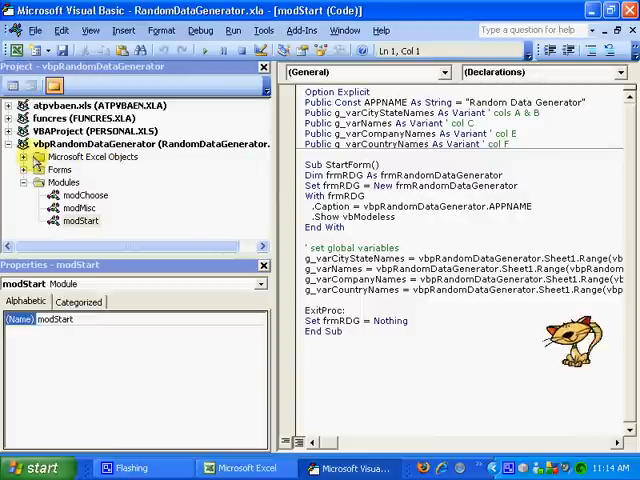
Select vbpRandomDataGenerator, expand Microsoft Excel Objects and show ThisWorkbook's properties
left_click(150, 144)
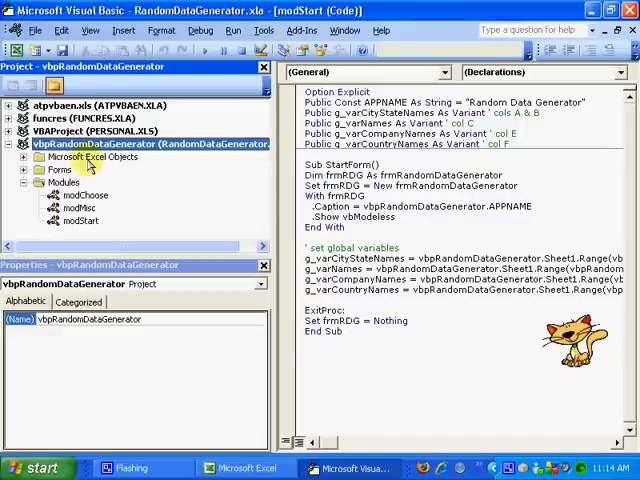
left_click(92, 156)
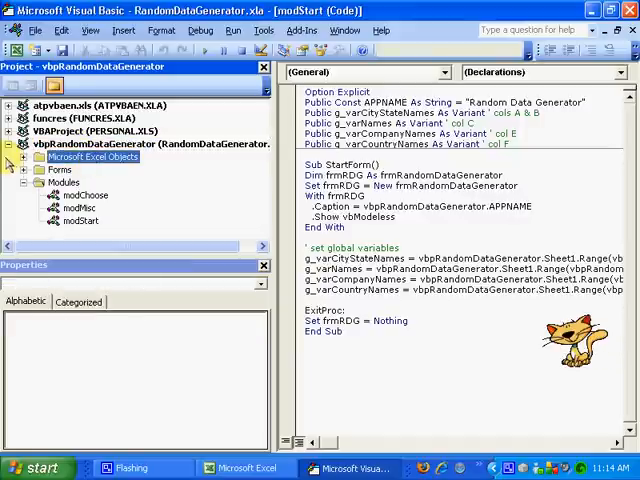
left_click(10, 156)
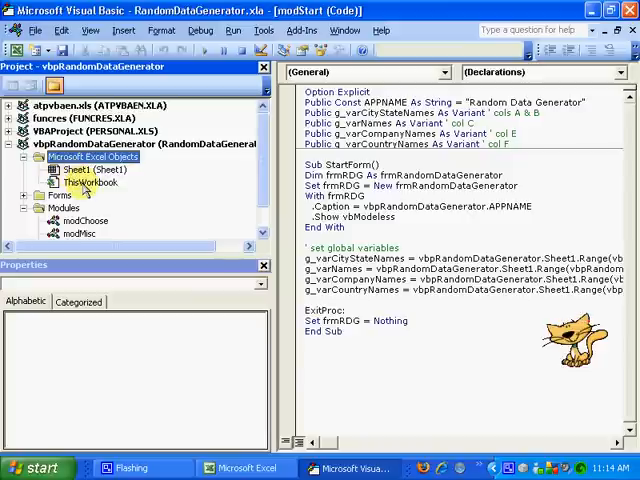
left_click(90, 182)
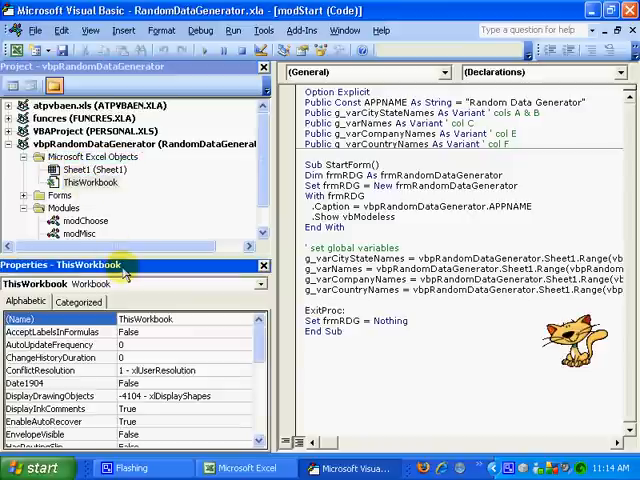
mouse_move(128, 204)
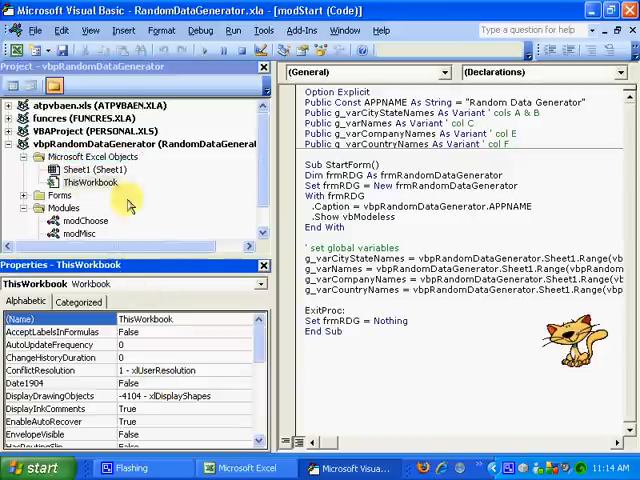
Show the Properties Window and change ThisWorkbook's IsAddin from True to False
left_click(90, 30)
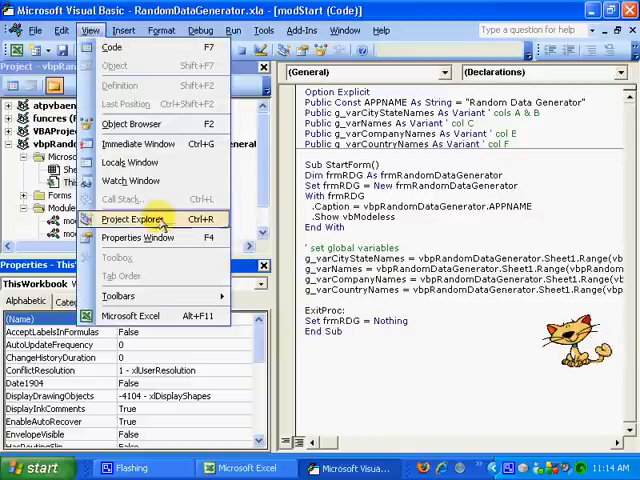
mouse_move(150, 236)
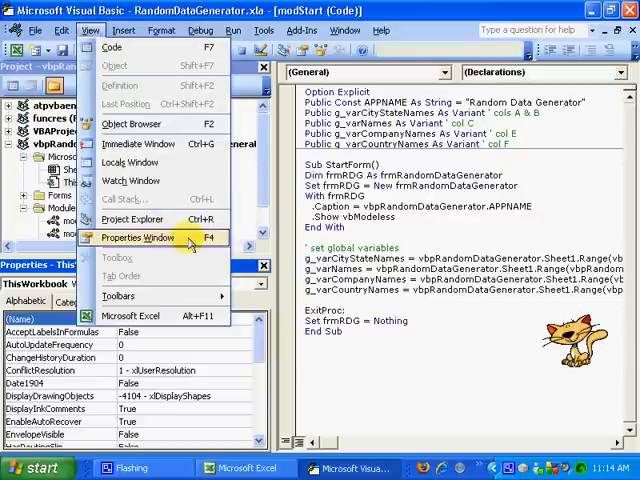
left_click(144, 238)
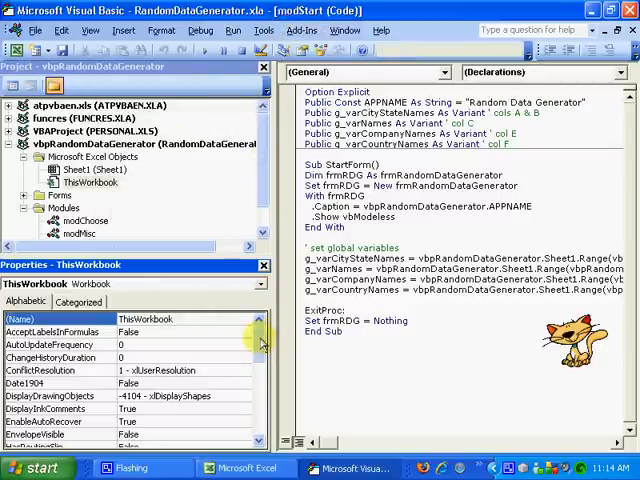
scroll("down", 3)
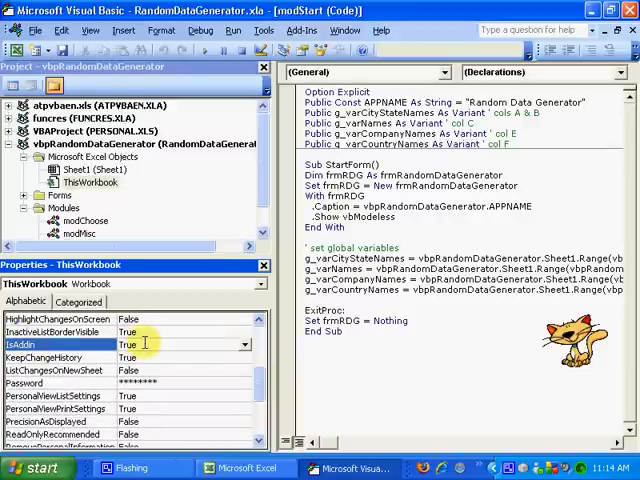
left_click(176, 344)
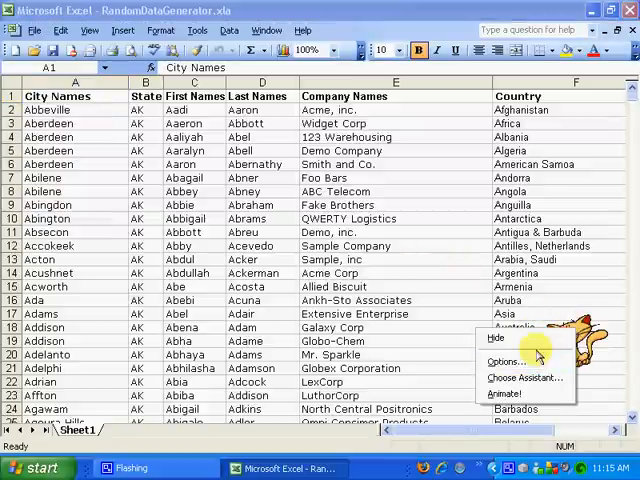
Hide the animated Office Assistant from its menu
left_click(496, 336)
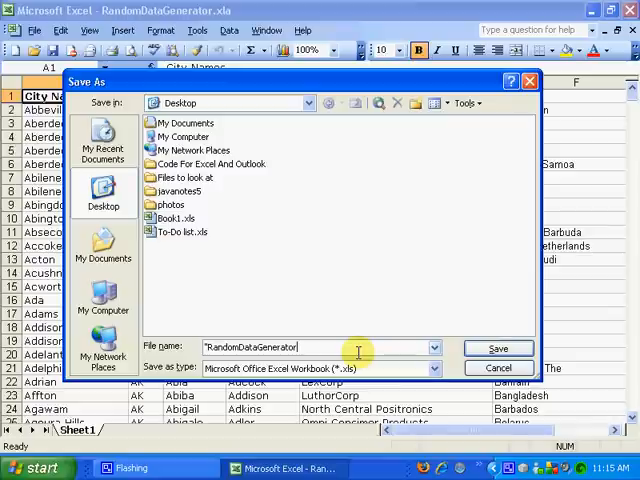
Save the workbook to the Desktop as RandomDataGenerator.xls in Excel Workbook format
left_click(498, 348)
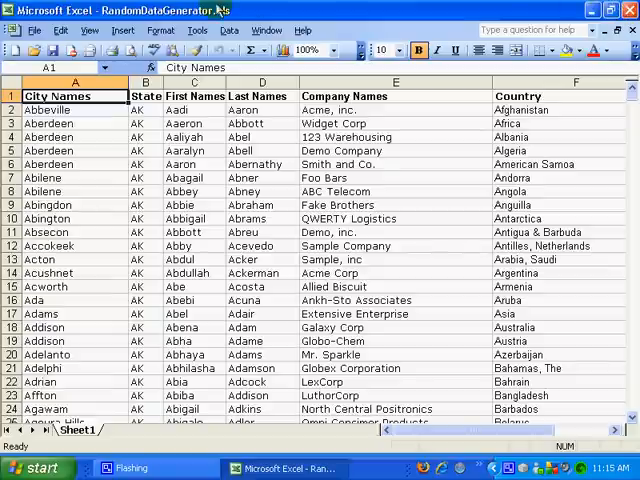
mouse_move(396, 12)
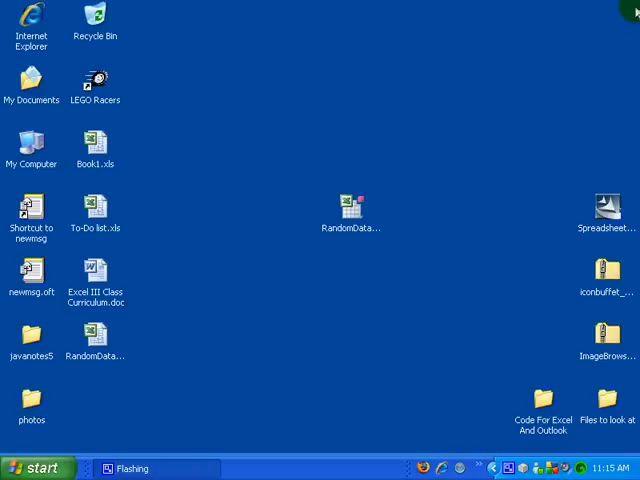
Reposition the new RandomDataGenerator.xls icon on the desktop and reopen it in Excel
left_click_drag(96, 338, 284, 150)
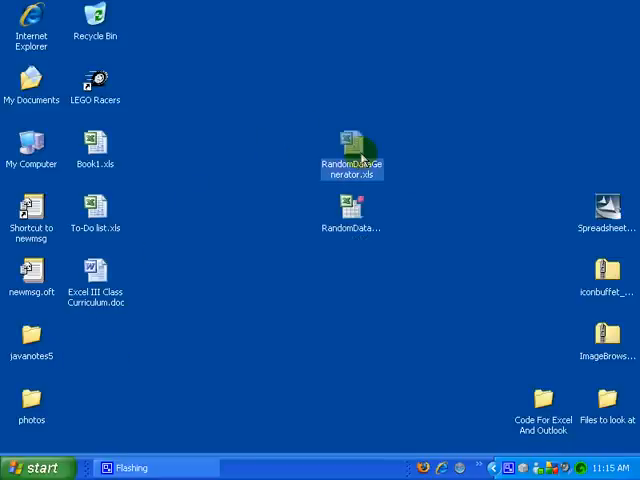
double_click(350, 140)
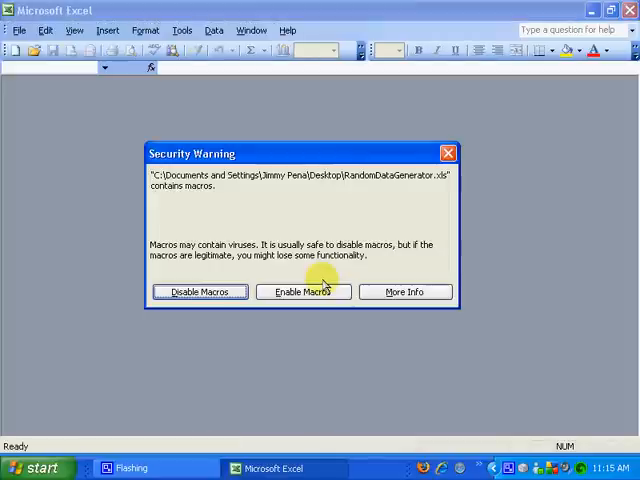
Enable macros in the Security Warning so the workbook opens with its code running
left_click(304, 292)
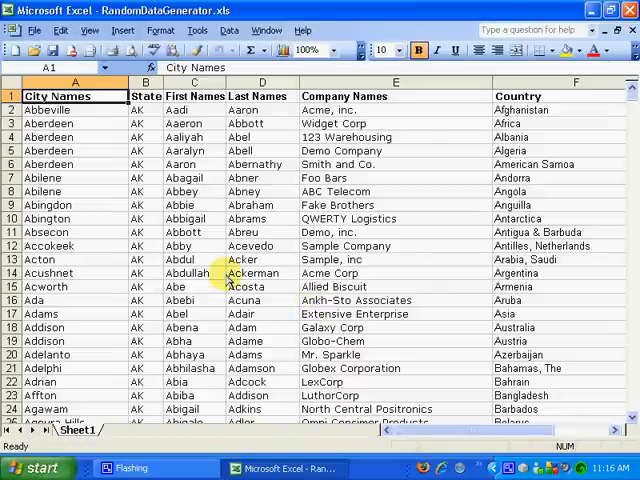